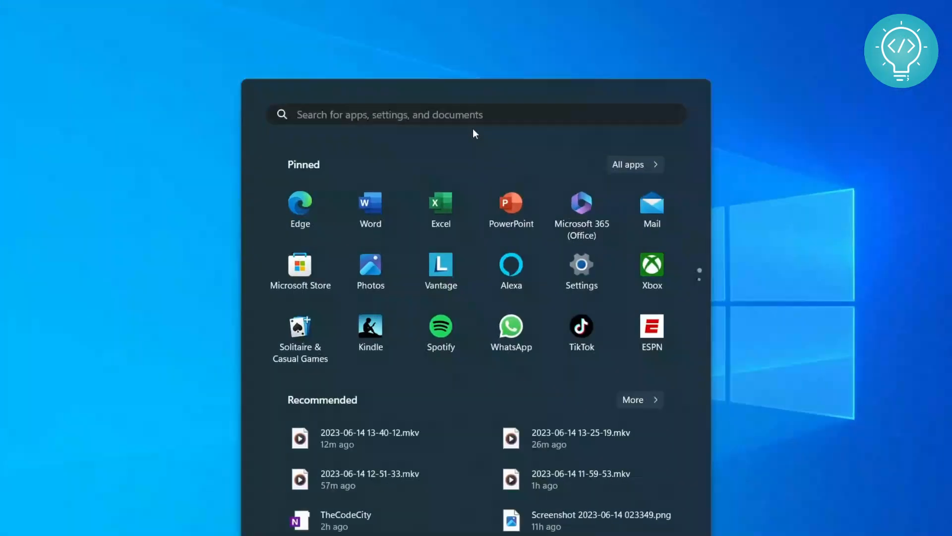
- Search the Start menu for 'cmd' and open Command Prompt from the results
text(cmd)
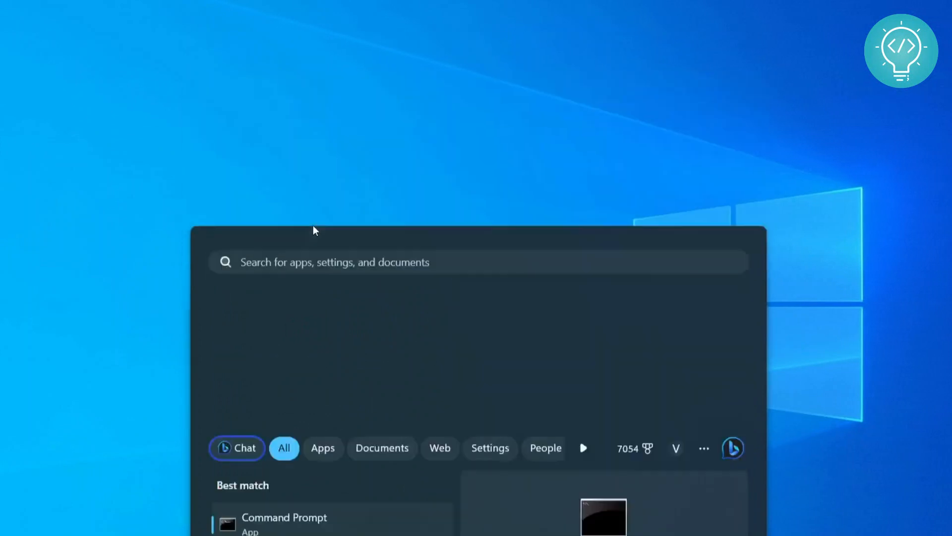
click(284, 516)
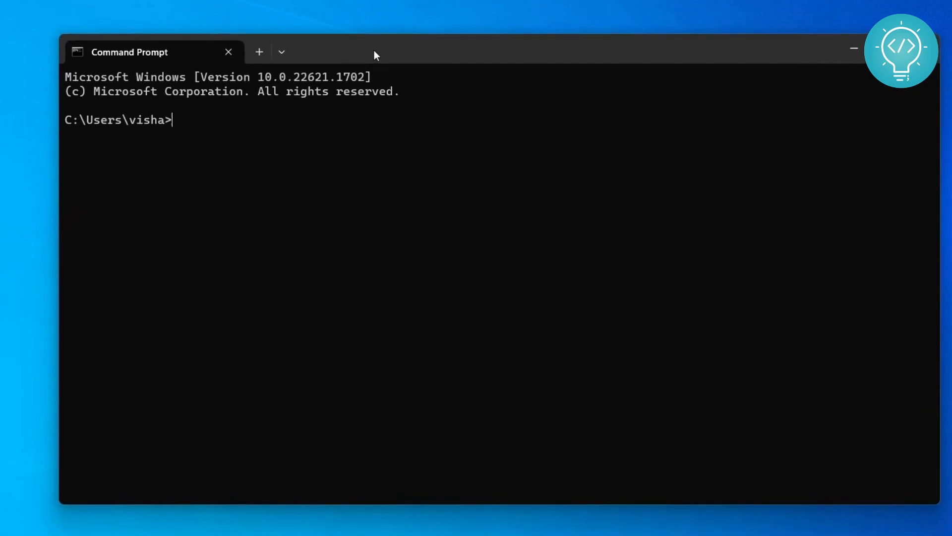
- Run 'wsl --install --distribution kali-linux' to start installing Kali Linux
text(wsl --i)
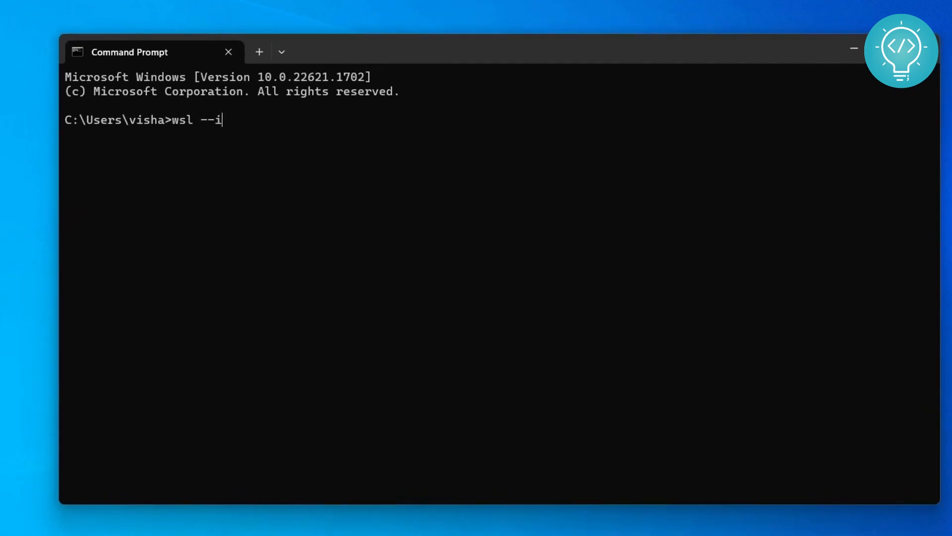
text(nstall --dis)
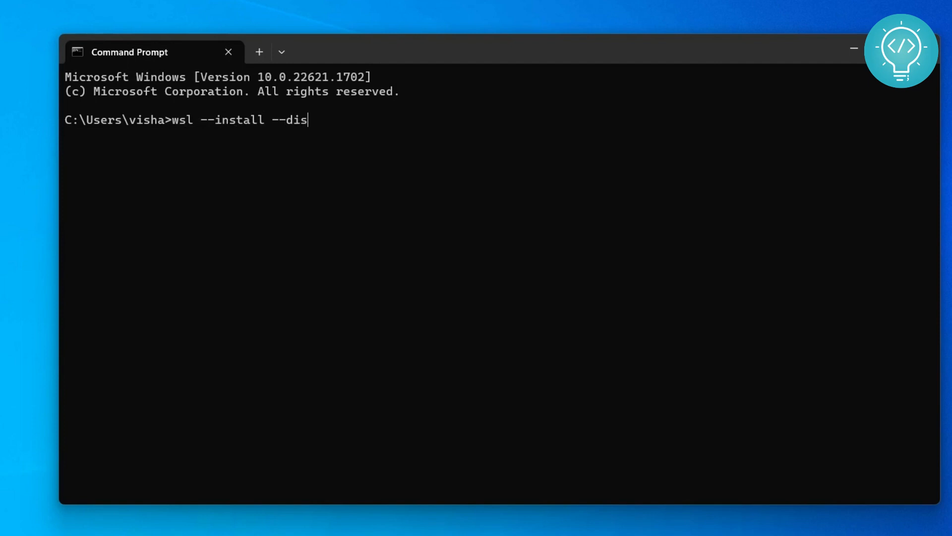
text(tribution)
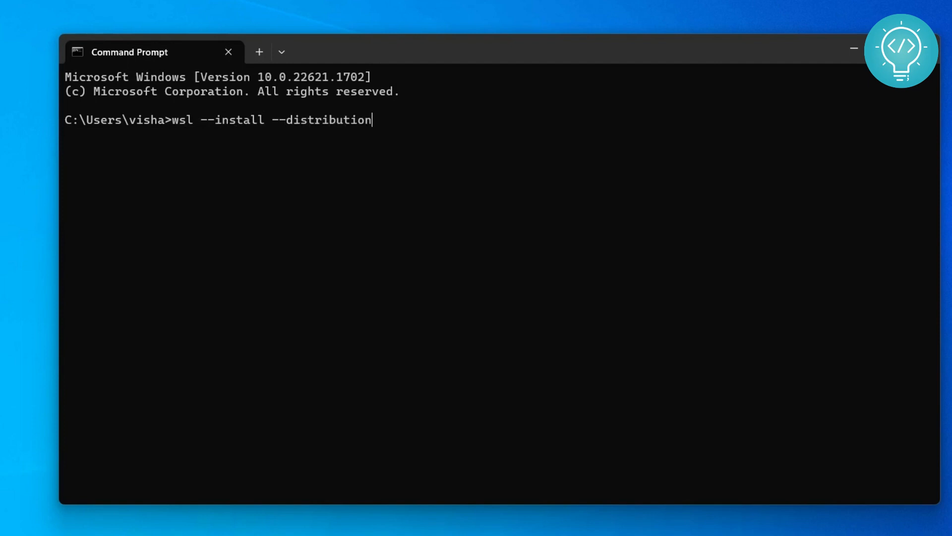
text(kali-)
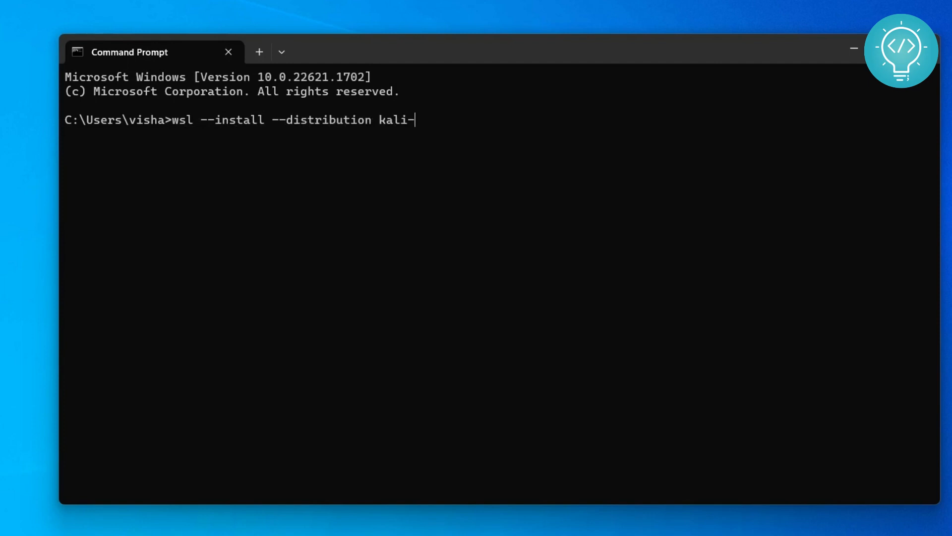
text(linux)
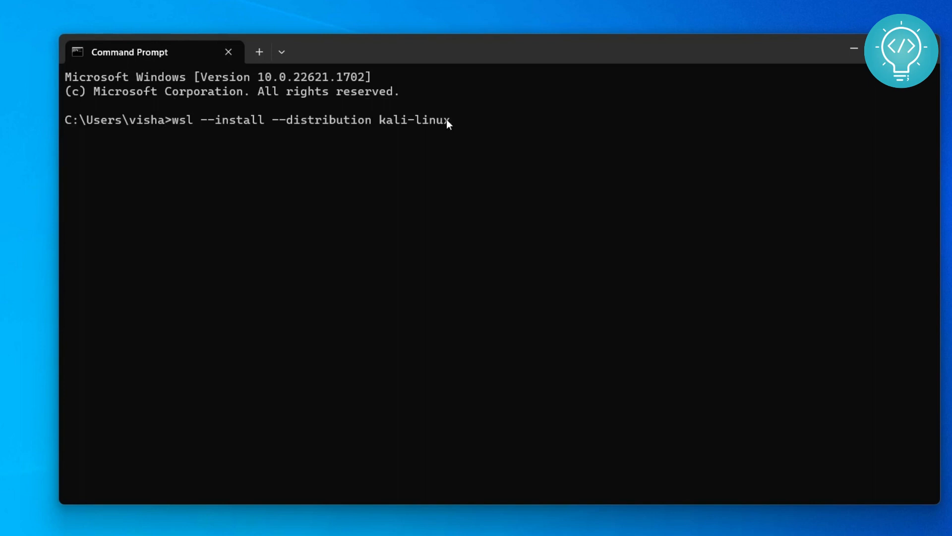
key(Return)
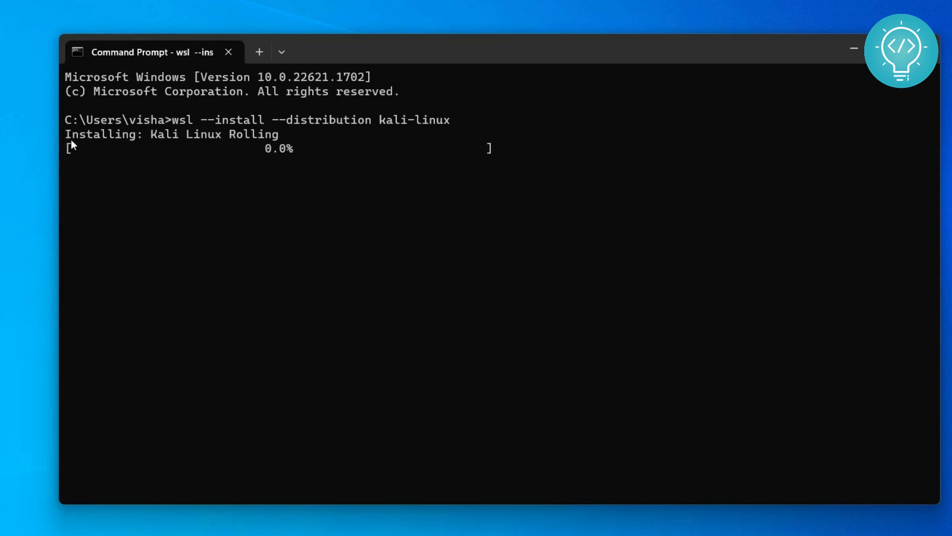
mouse_move(71, 150)
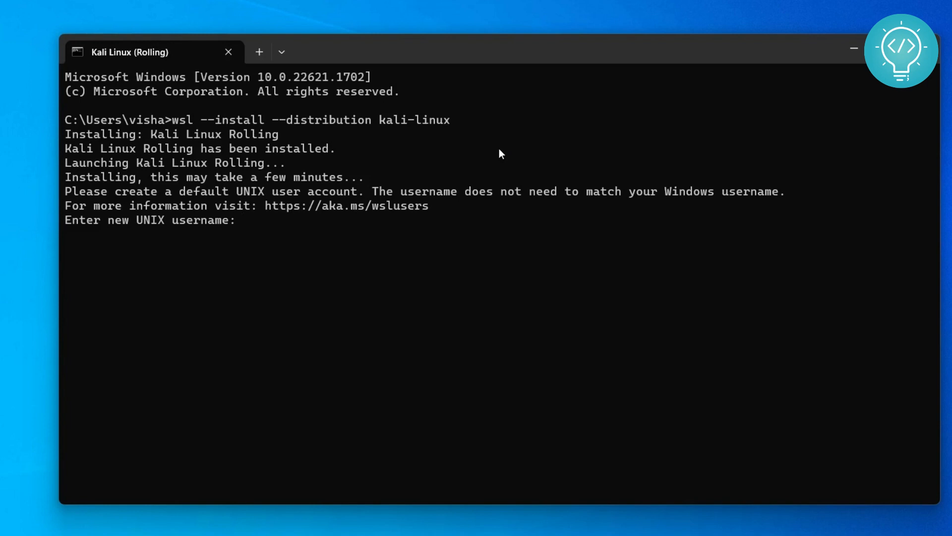
- Start entering the new UNIX username for Kali, beginning with 'my'
text(mykali)
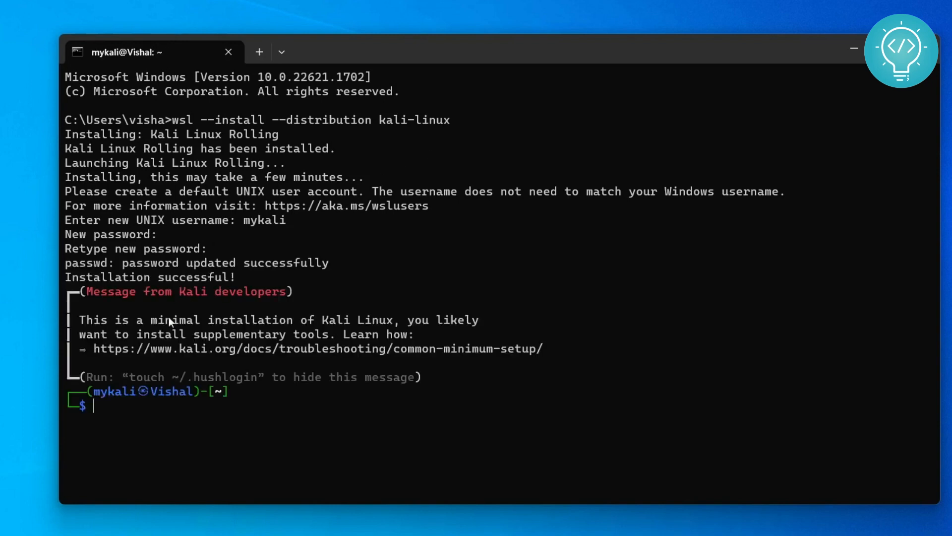
mouse_move(117, 406)
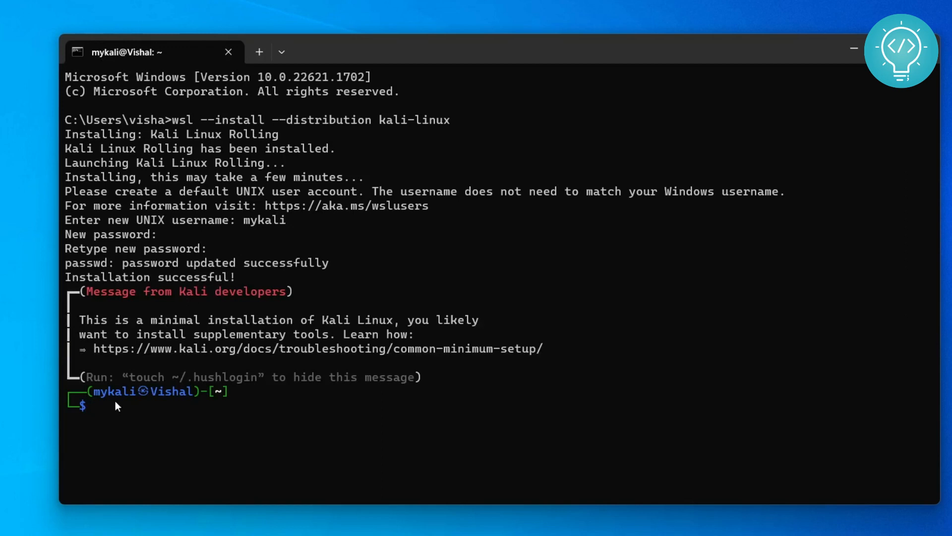
mouse_move(190, 413)
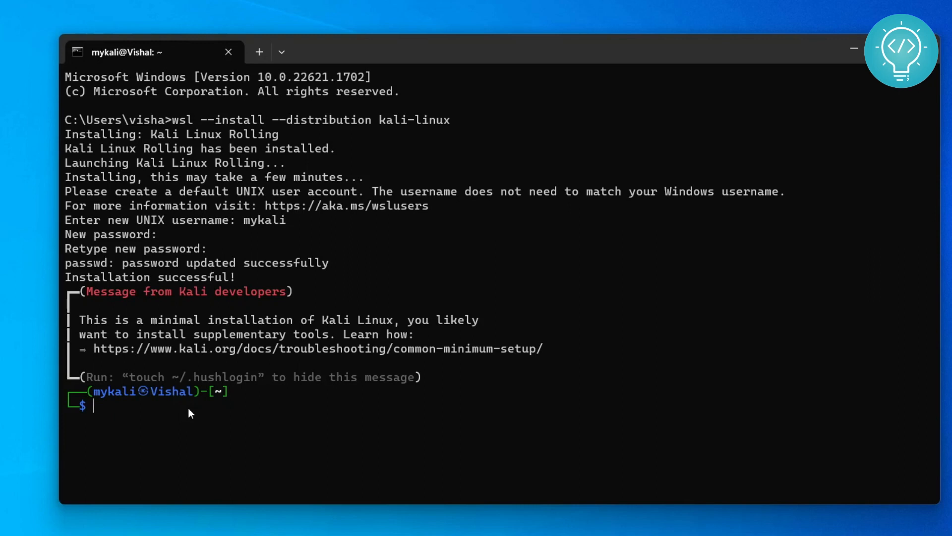
- Enter 'top' and 'e' at the Kali shell, then close the terminal window
text(top)
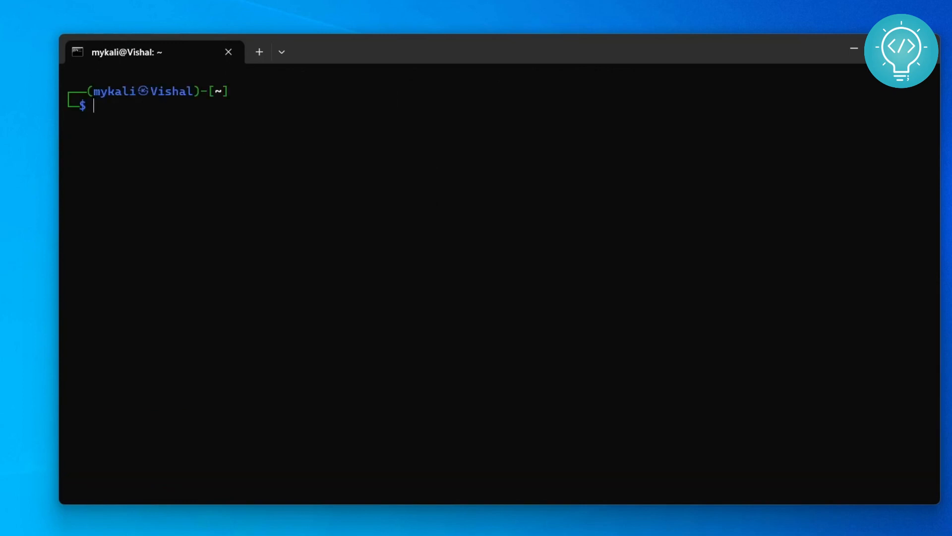
text(exit)
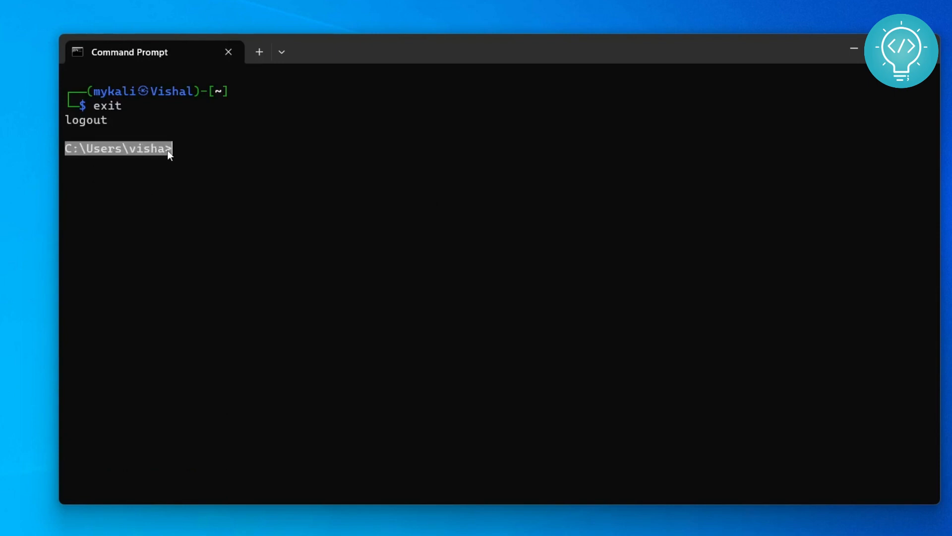
click(228, 52)
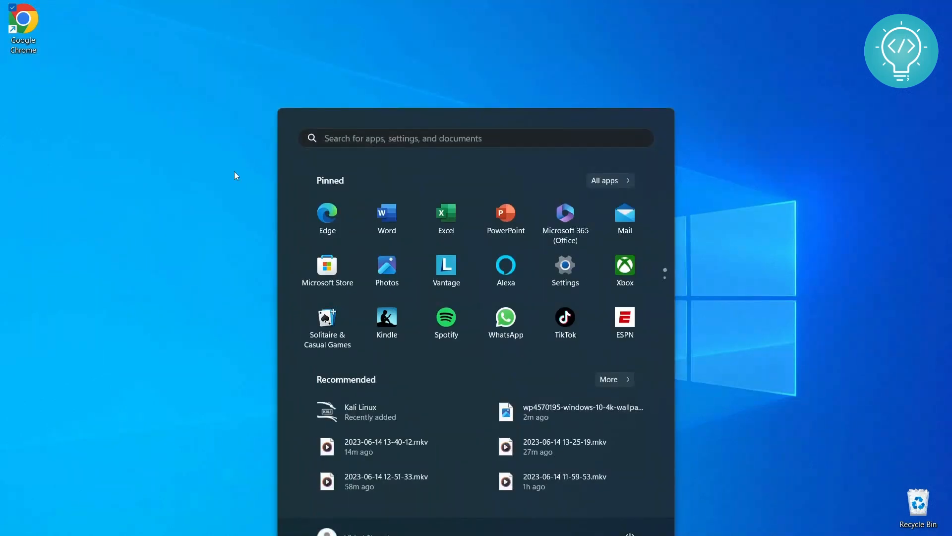
- Search the Start menu for 'kali' and launch the Kali Linux app
text(kali)
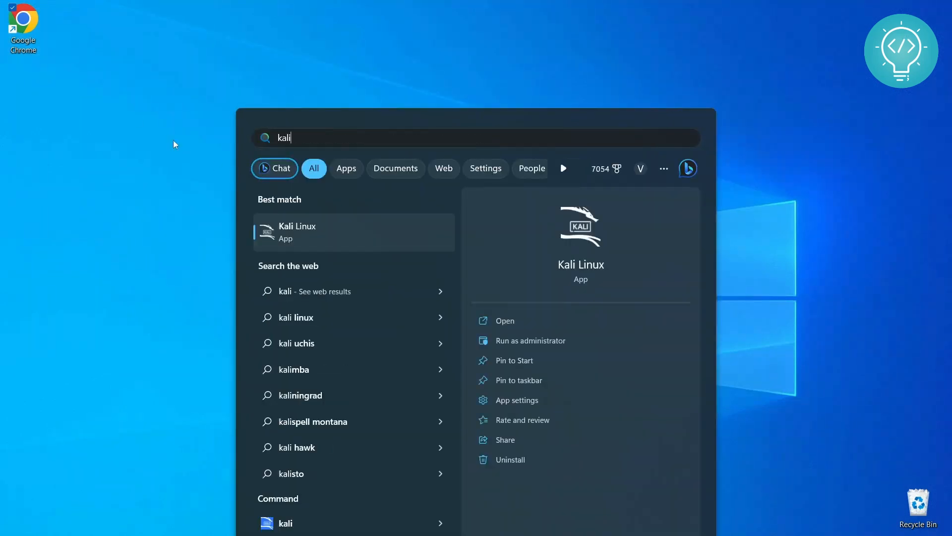
click(505, 320)
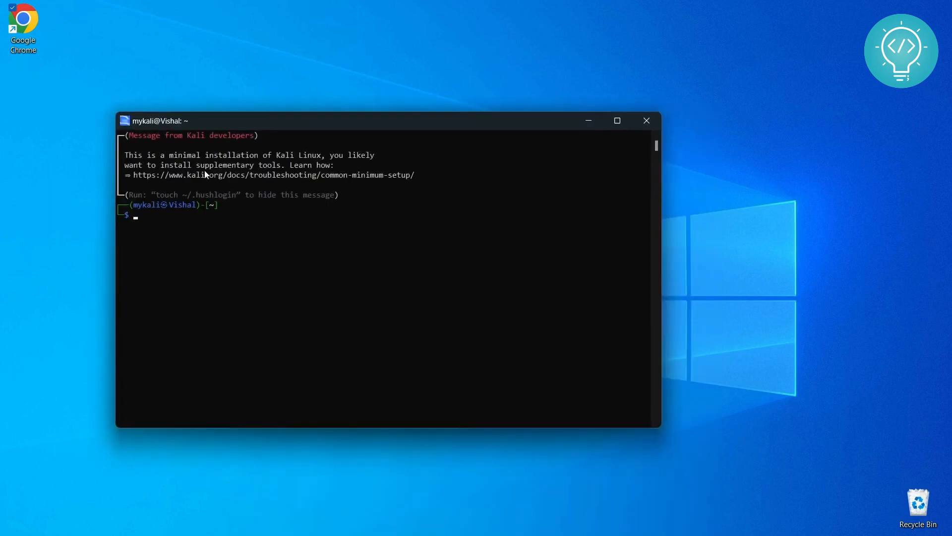